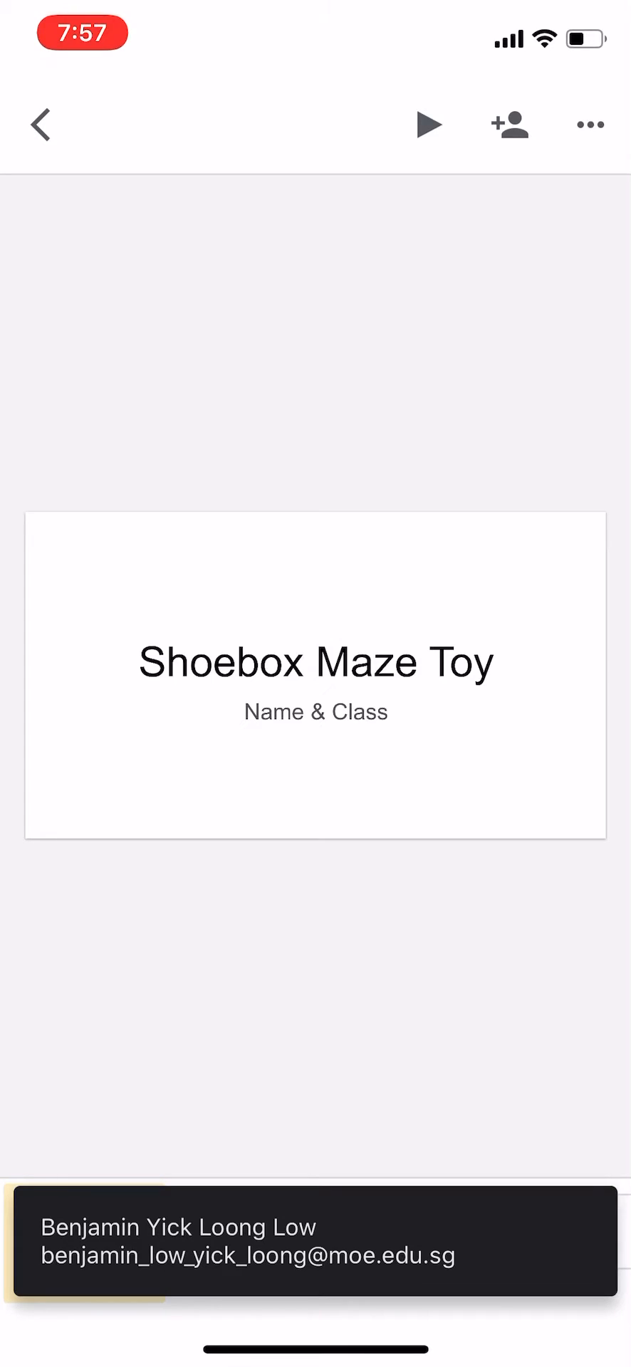
Step: Show the Share & export choices from the Shoebox Maze Toy template's options menu
{"action": "left_click", "coordinate": [590, 123]}
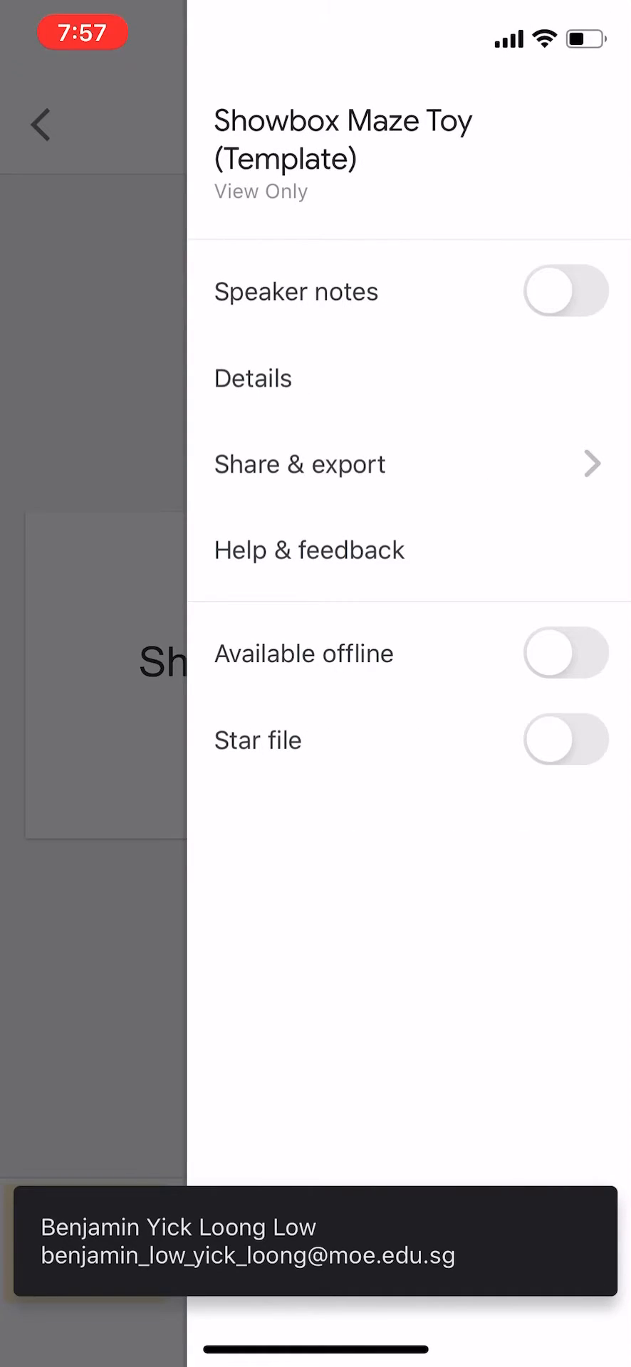
{"action": "left_click", "coordinate": [299, 463]}
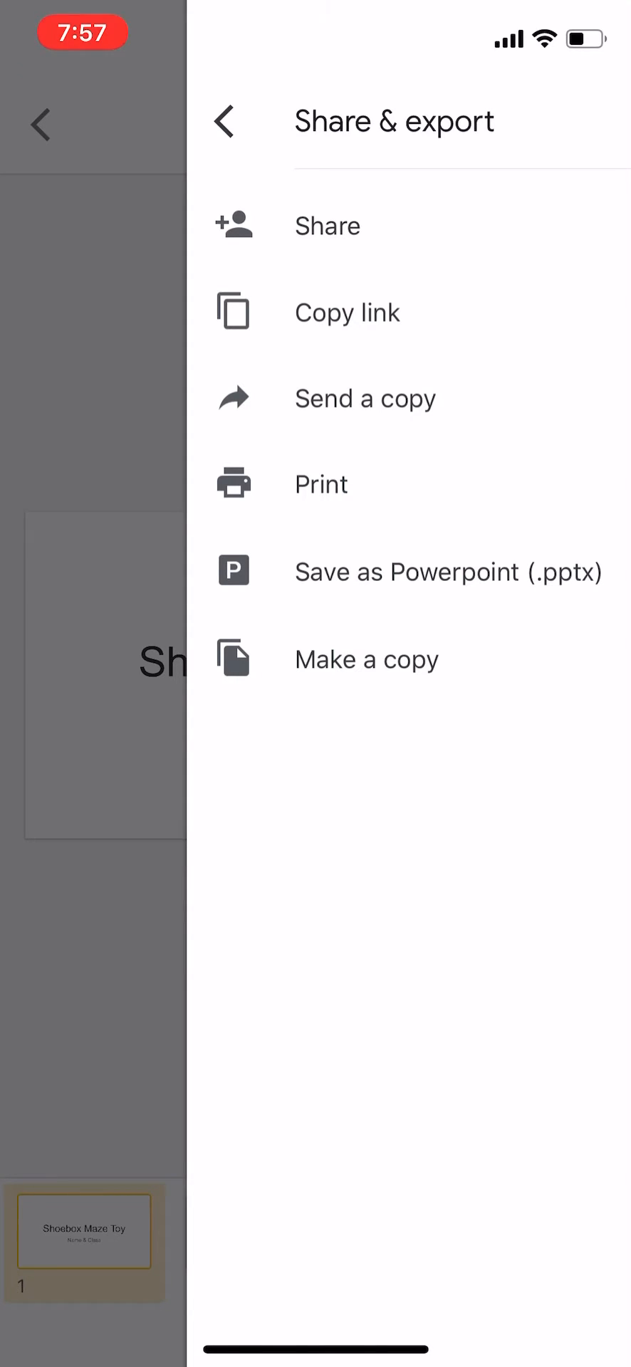
Step: Make an editable copy of the maze toy template
{"action": "left_click", "coordinate": [366, 658]}
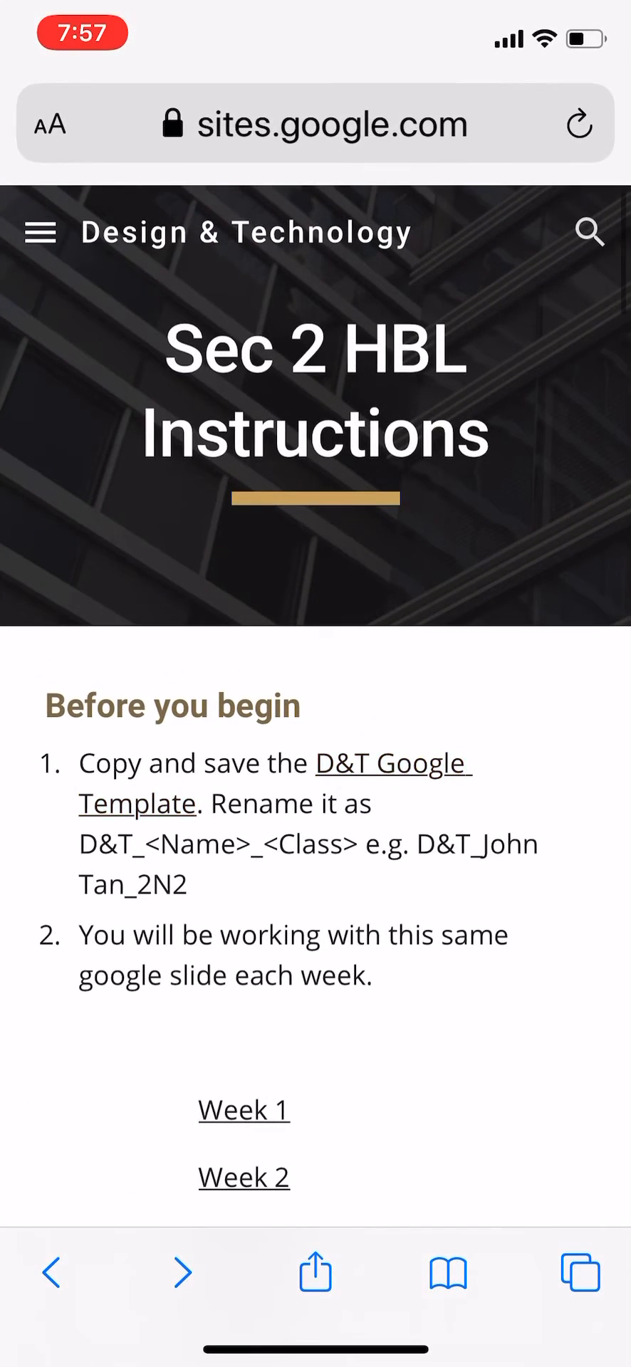
Step: Reach the Week 1 instructions and open the D&T HBL Submission form for class 2E4
{"action": "scroll", "scroll_direction": "down", "scroll_amount": 3}
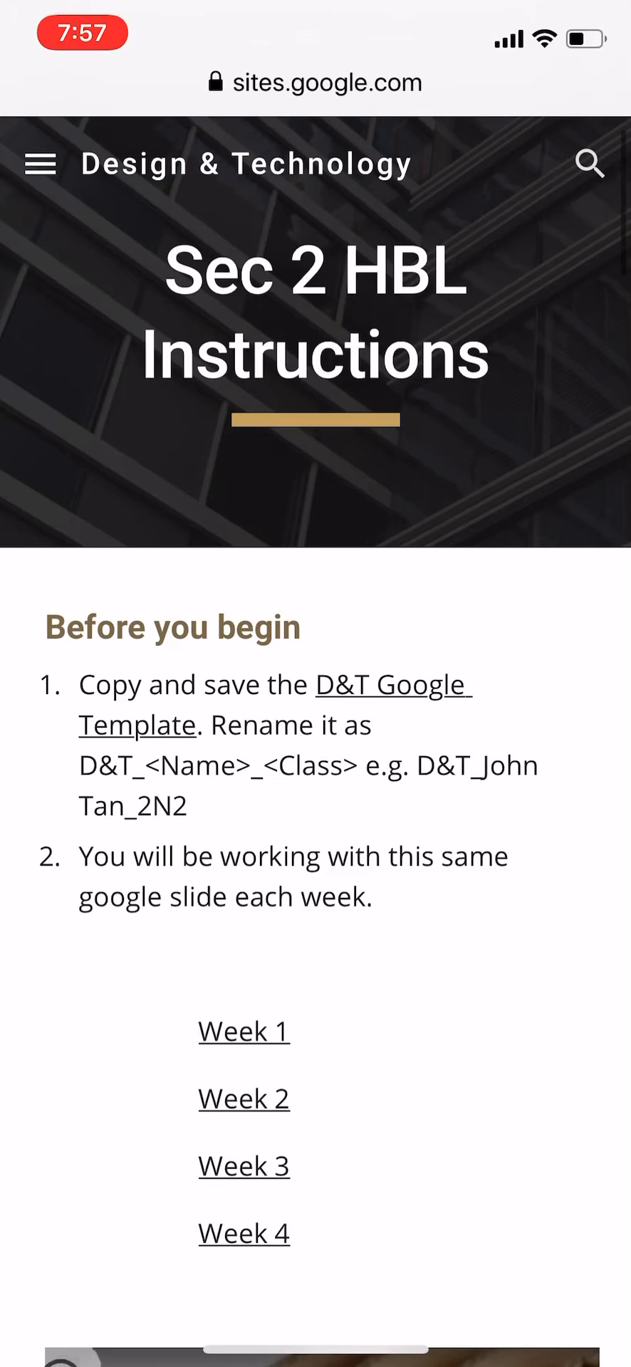
{"action": "left_click", "coordinate": [244, 1031]}
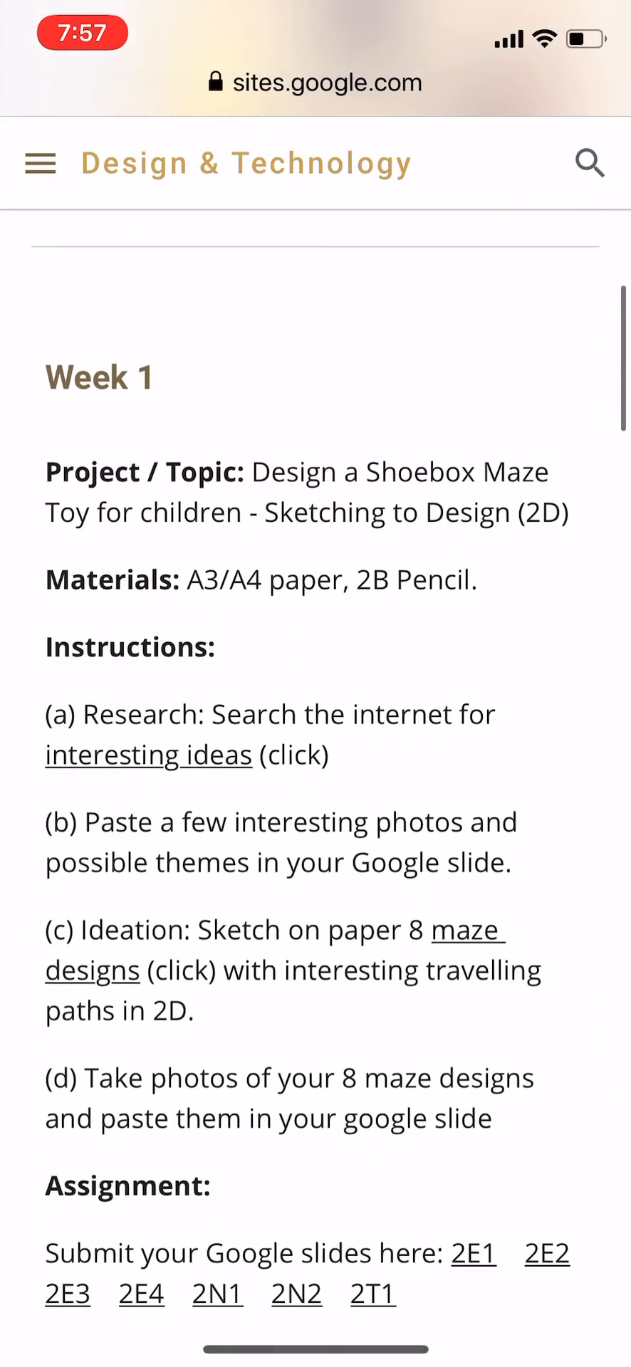
{"action": "scroll", "scroll_direction": "down", "scroll_amount": 3}
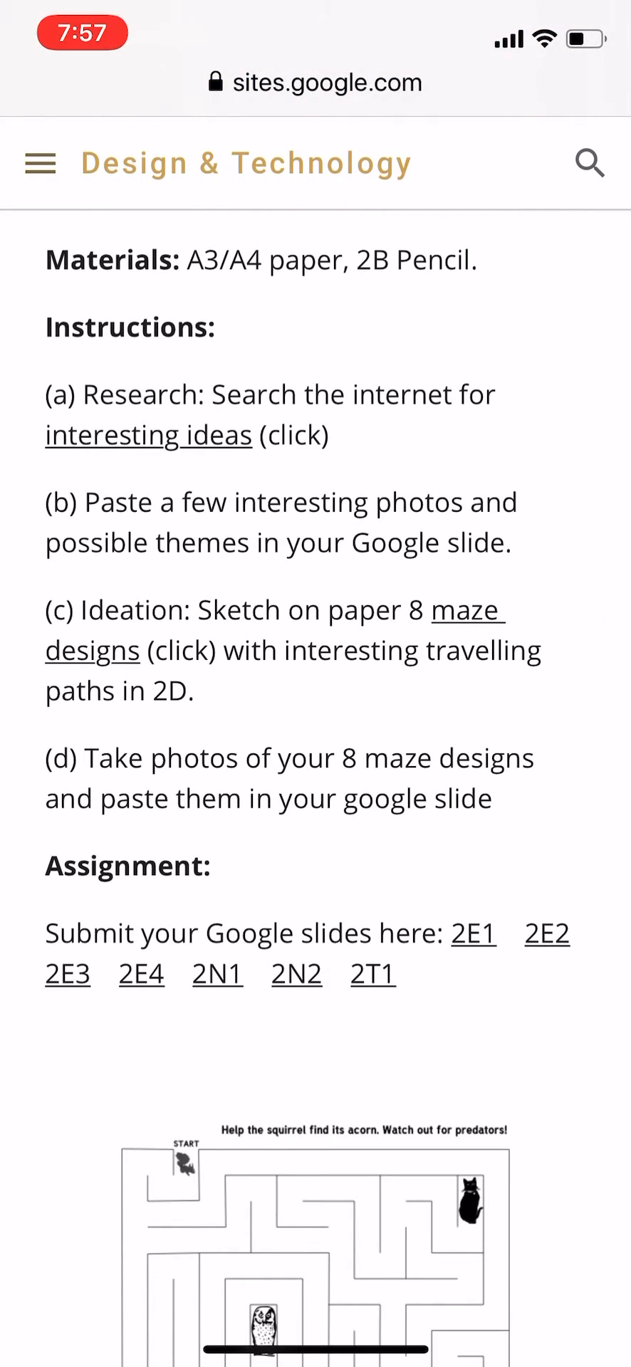
{"action": "scroll", "scroll_direction": "down", "scroll_amount": 3}
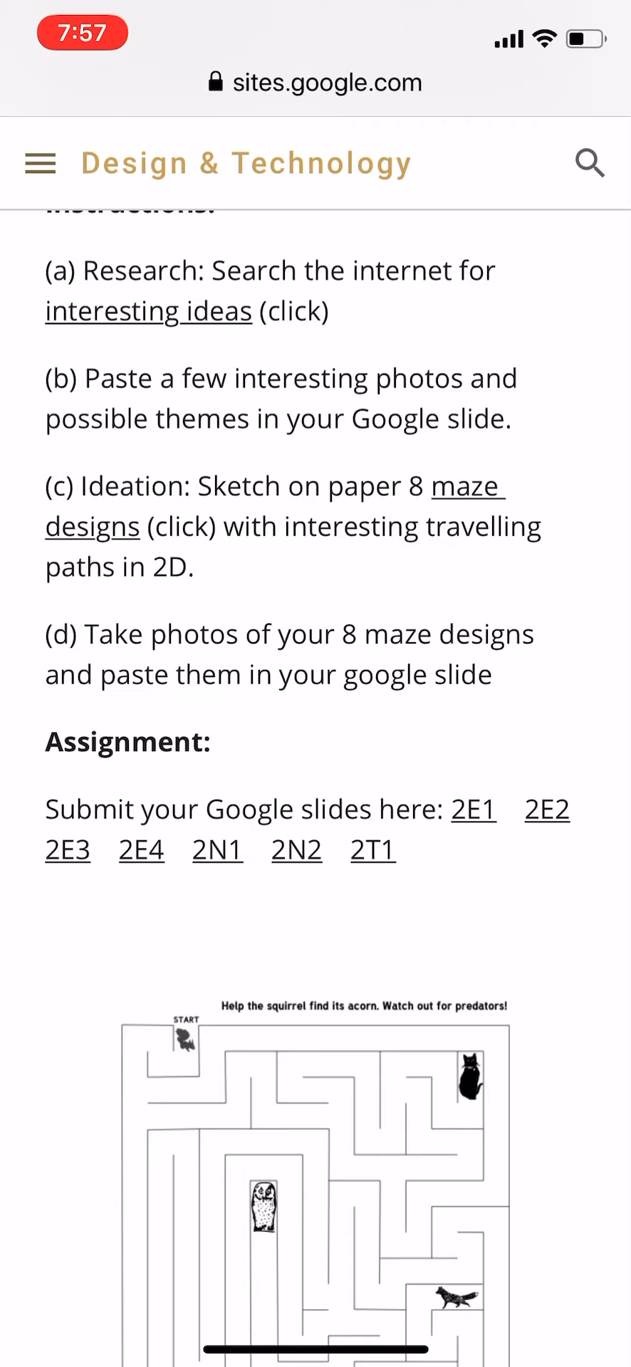
{"action": "left_click", "coordinate": [141, 850]}
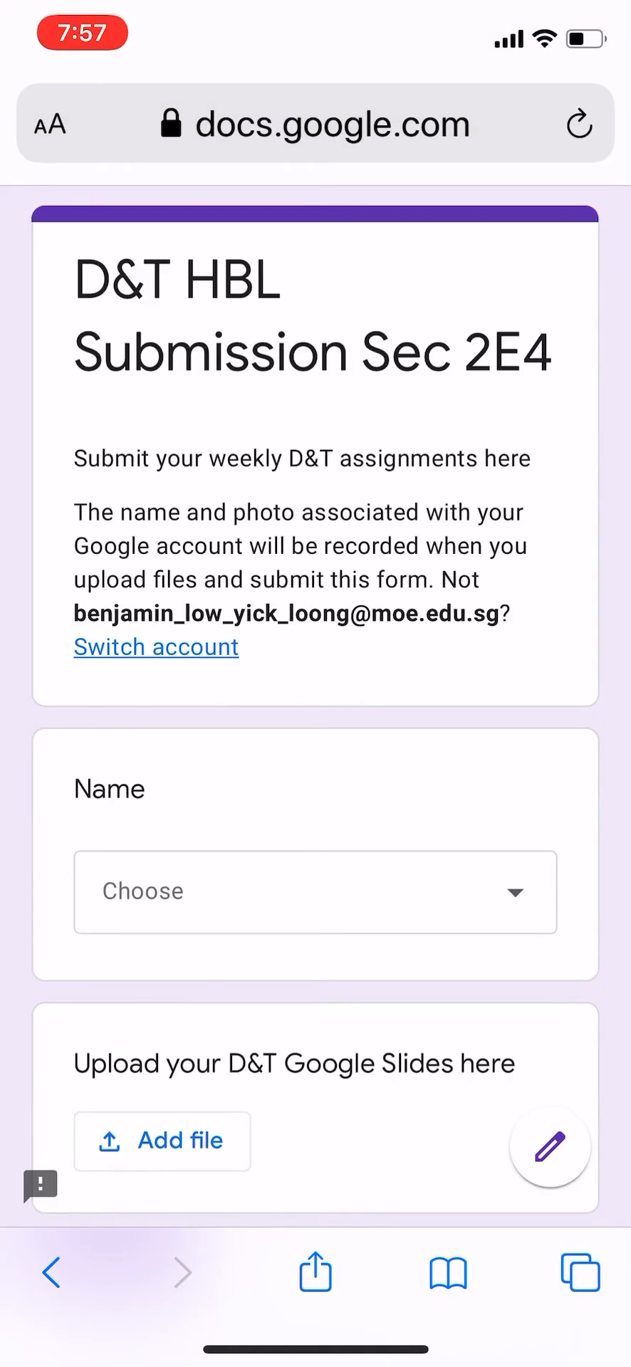
Step: Select the student's own name from the Name dropdown on the Sec 2E4 form
{"action": "left_click", "coordinate": [315, 892]}
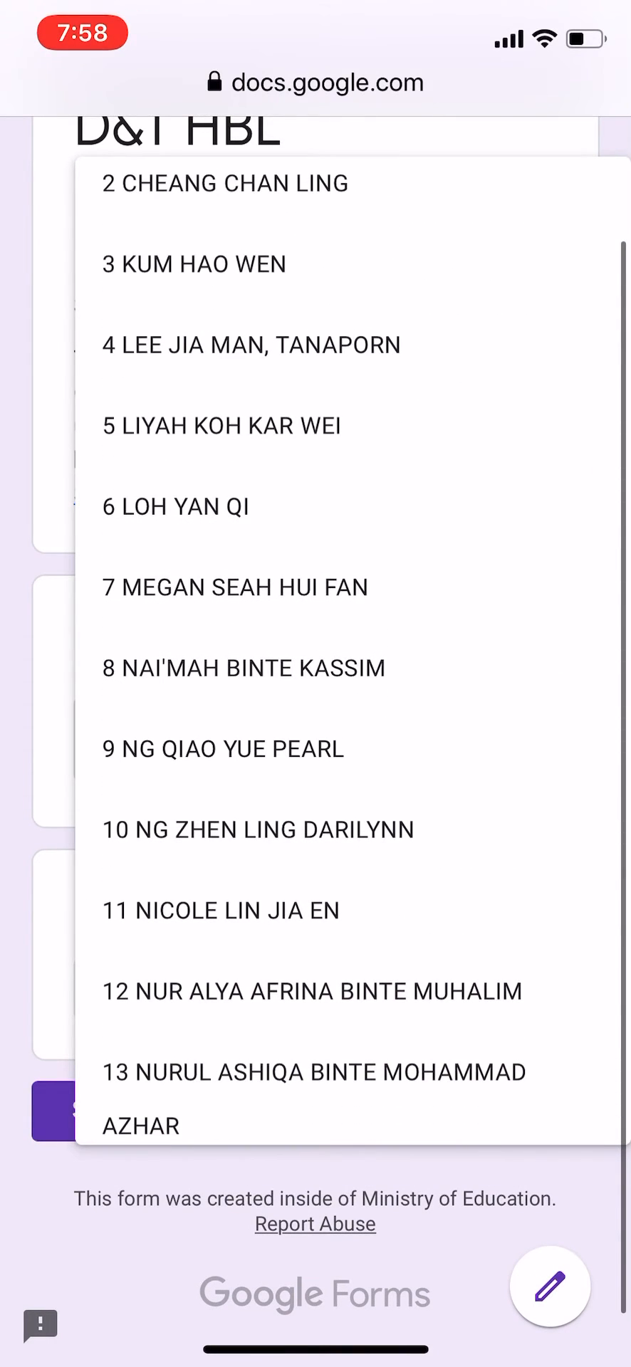
{"action": "left_click", "coordinate": [222, 748]}
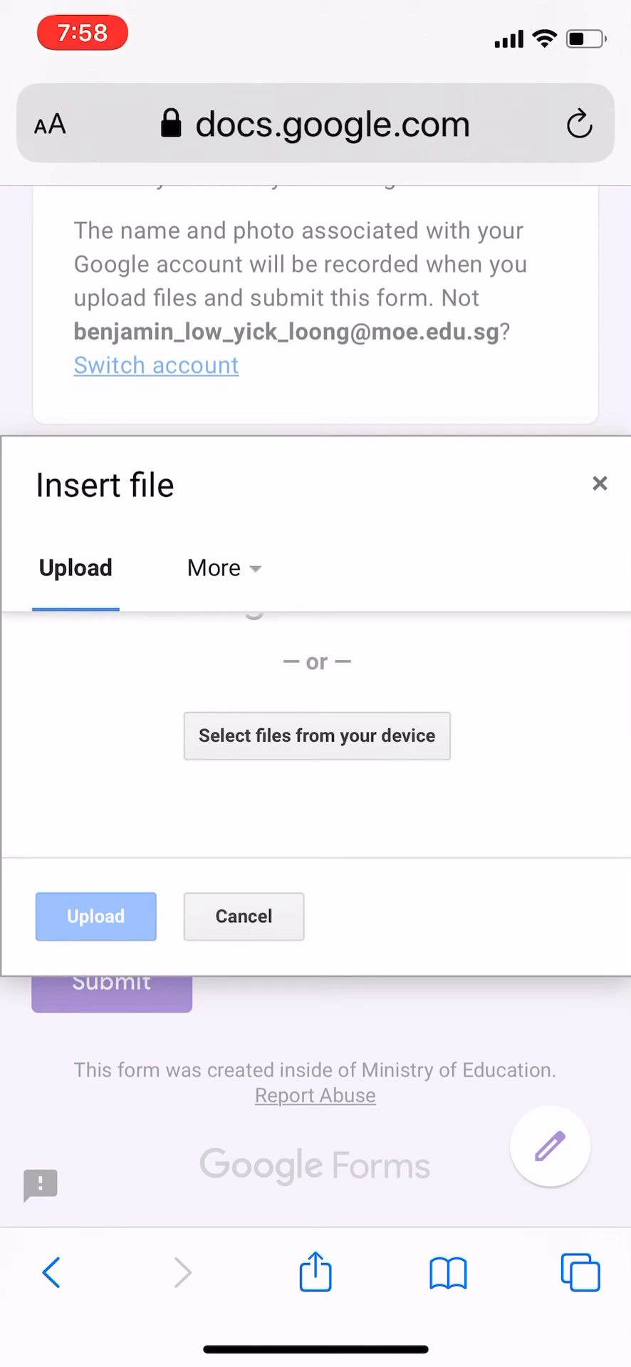
Step: Check other file sources in the Insert file dialog, then close it without attaching anything
{"action": "left_click", "coordinate": [224, 568]}
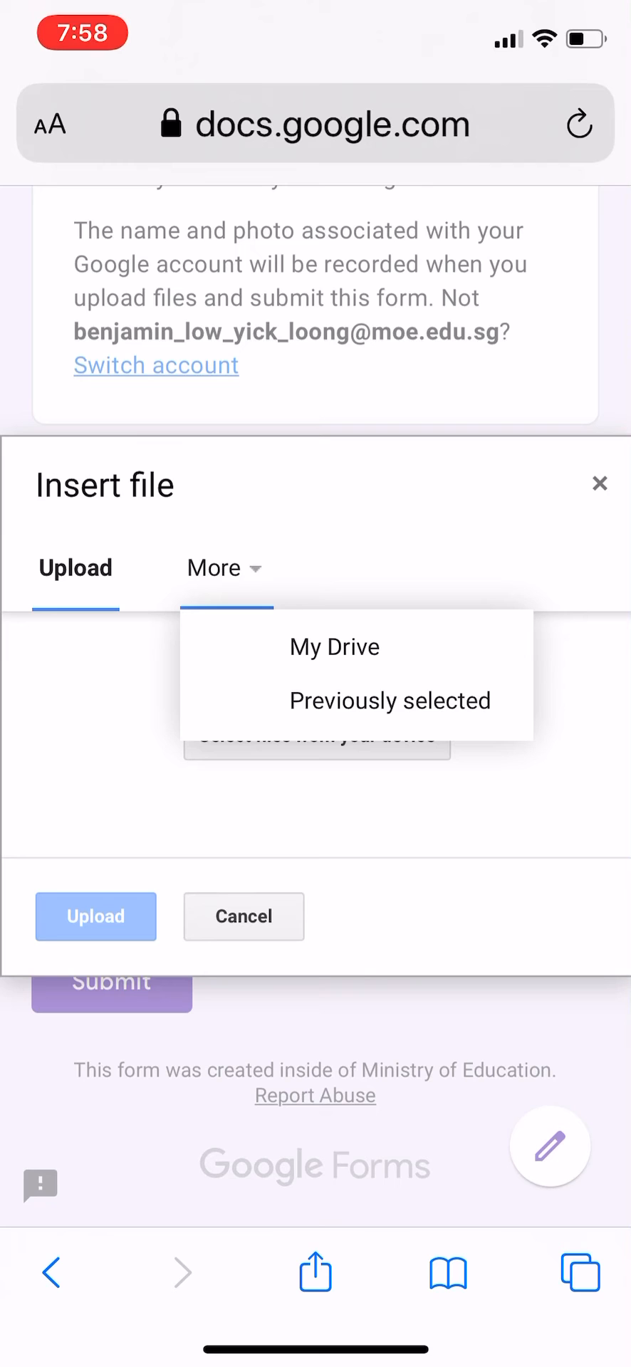
{"action": "left_click", "coordinate": [243, 916]}
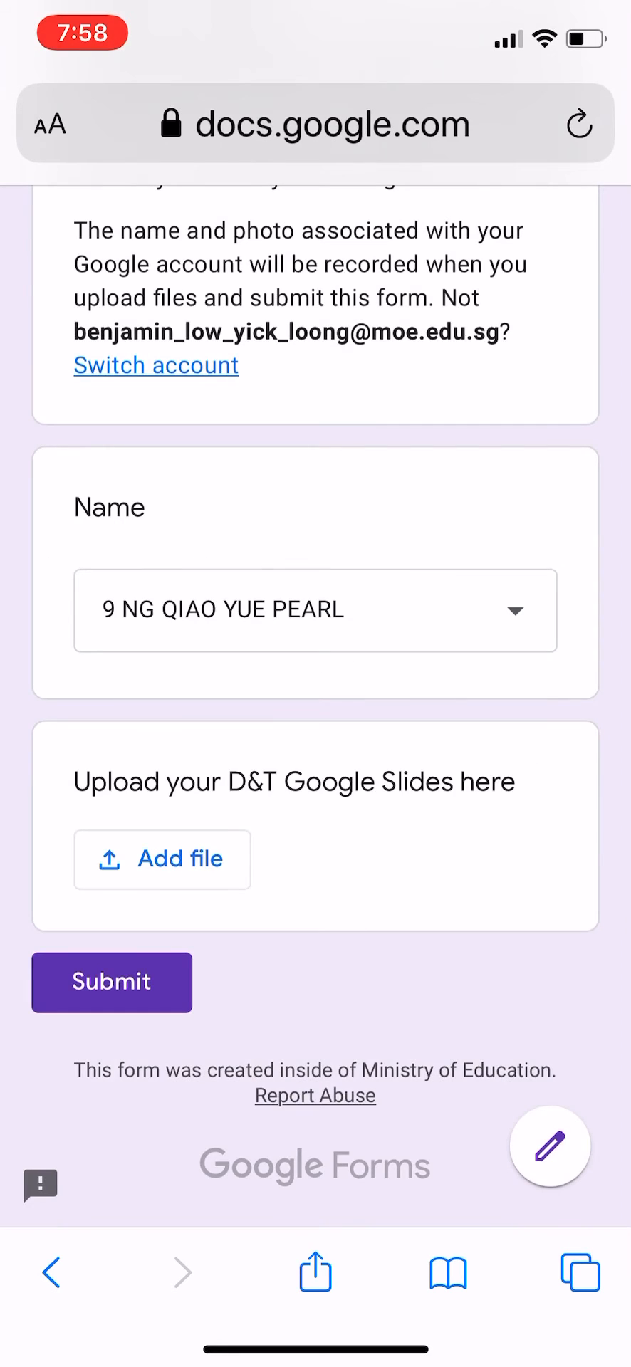
{"action": "scroll", "scroll_direction": "down", "scroll_amount": 3}
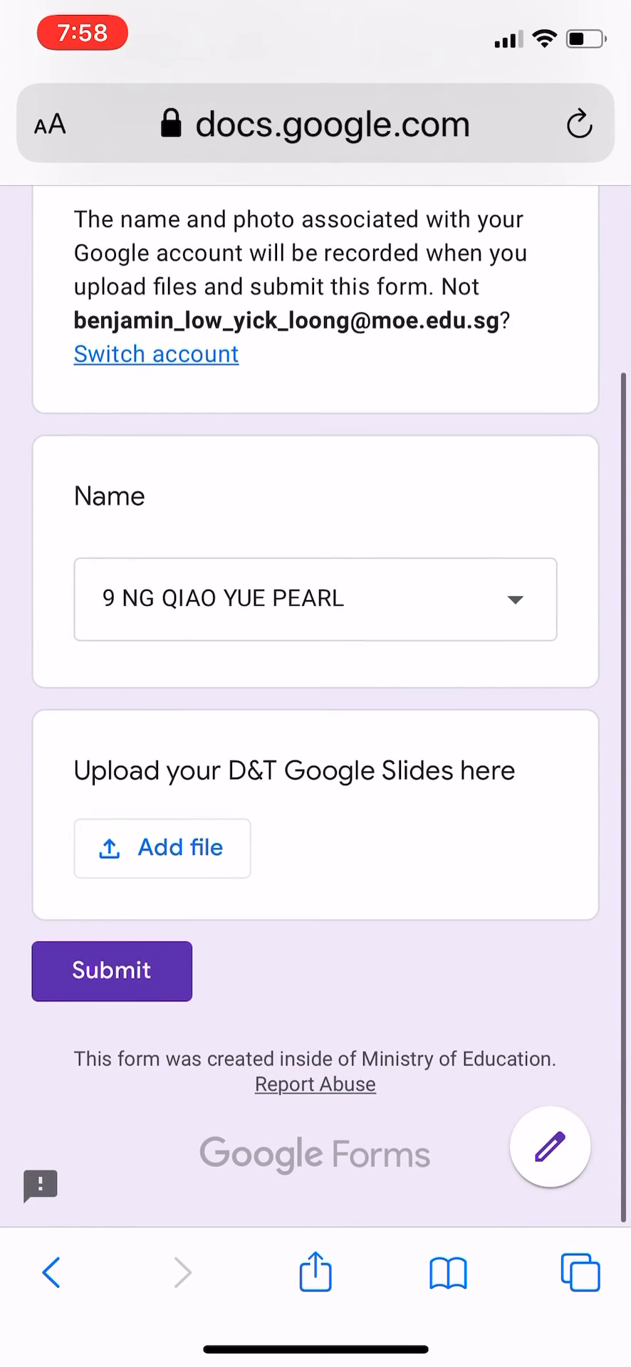